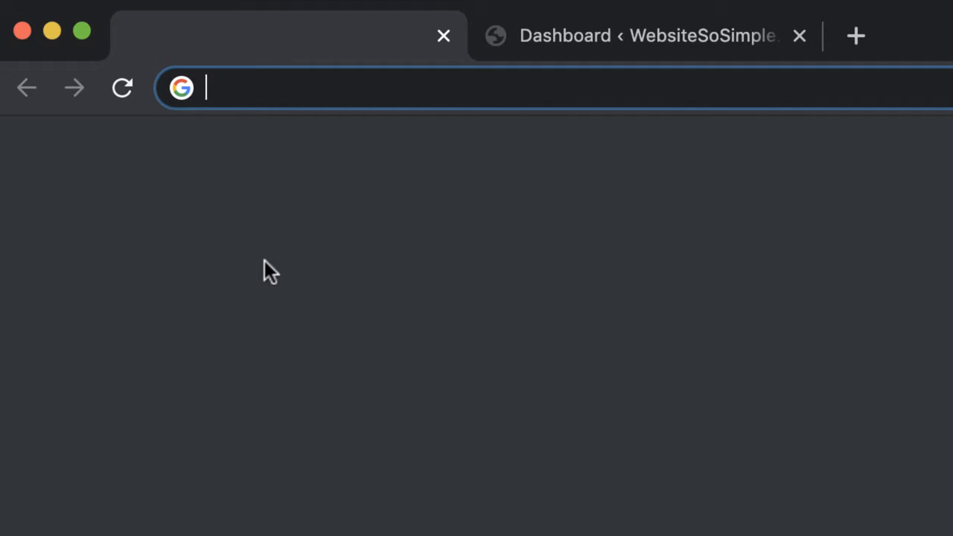
- Go to google.com/analytics in a new tab and choose to sign in to Analytics
type("google.com/analytics")
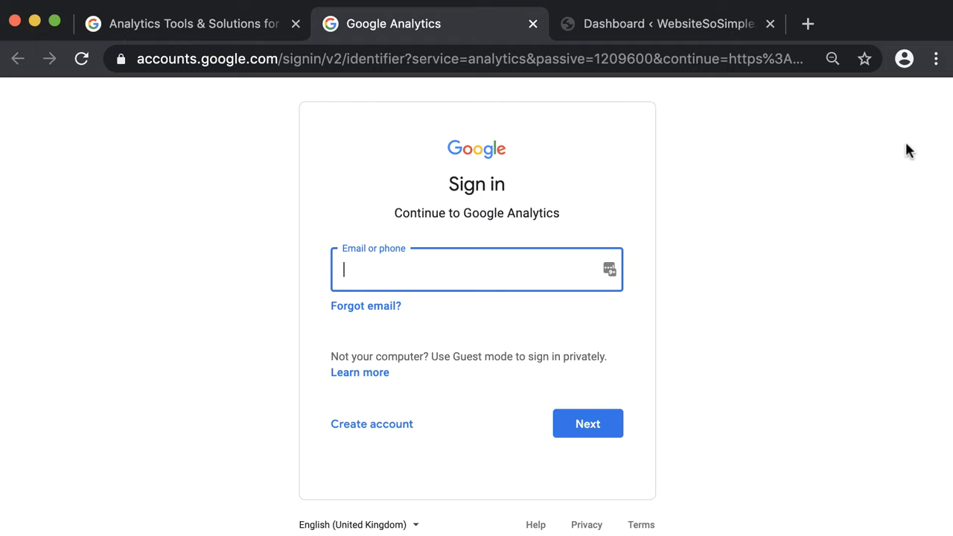
- Sign in to Google Analytics with the websitesosimple account email and password
type("websitesosimple")
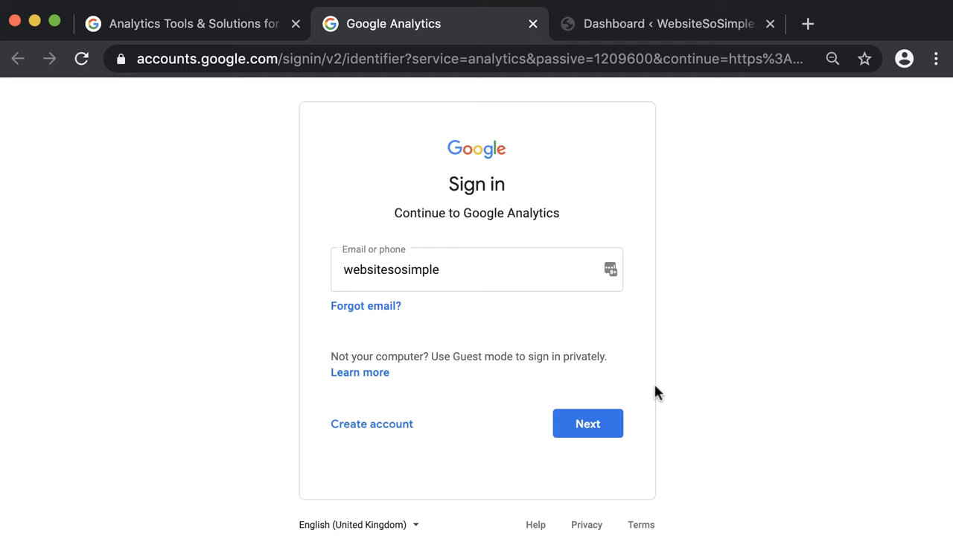
left_click(588, 424)
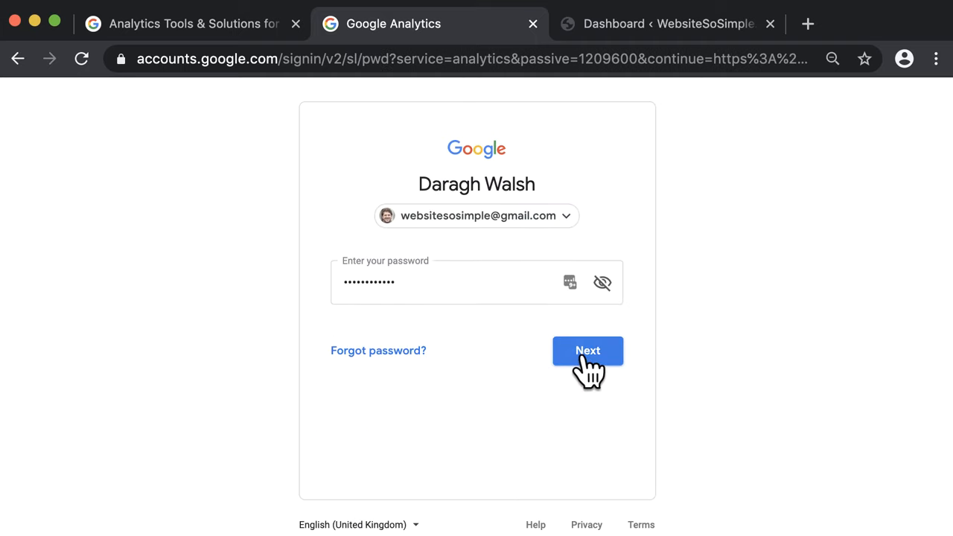
left_click(588, 351)
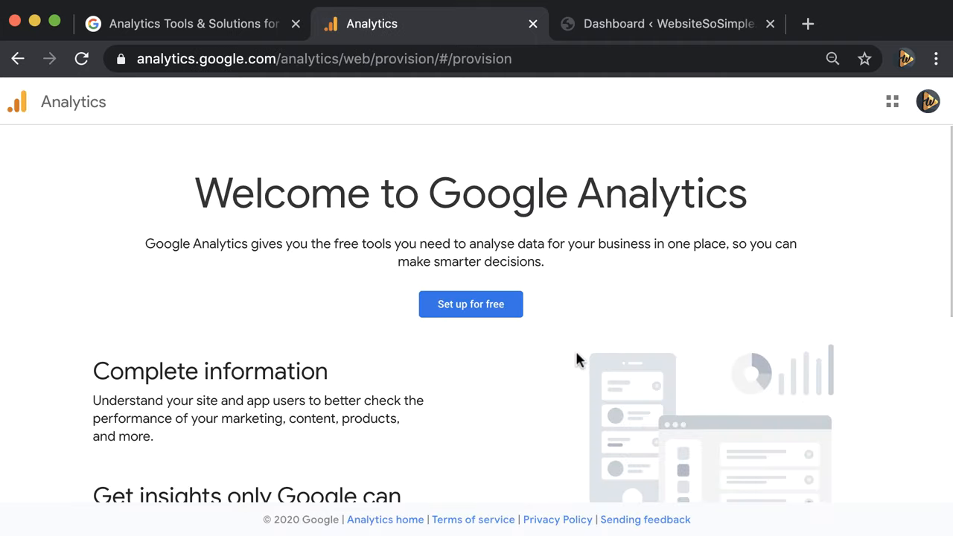
- Start a free account named 'Website So', keep the sharing defaults, and choose Web measurement
left_click(471, 304)
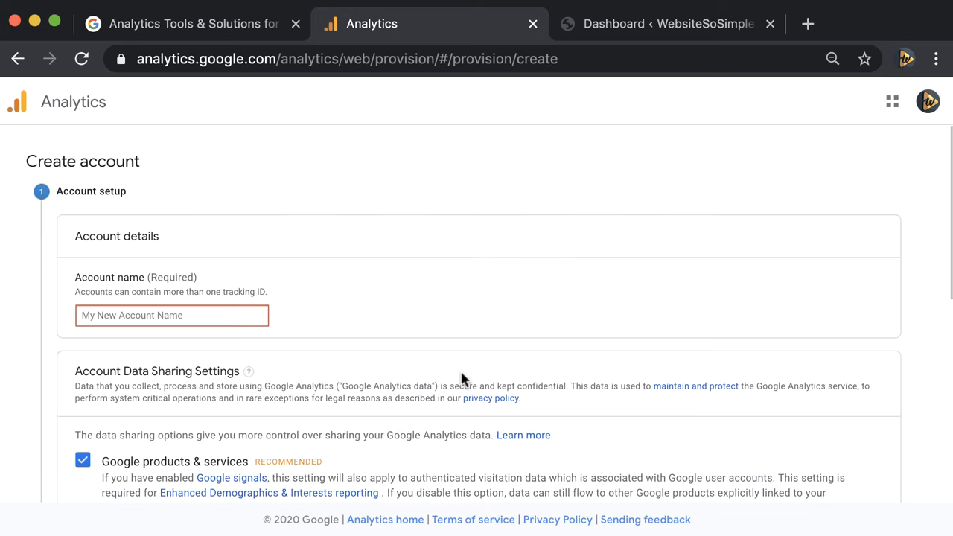
type("Website So")
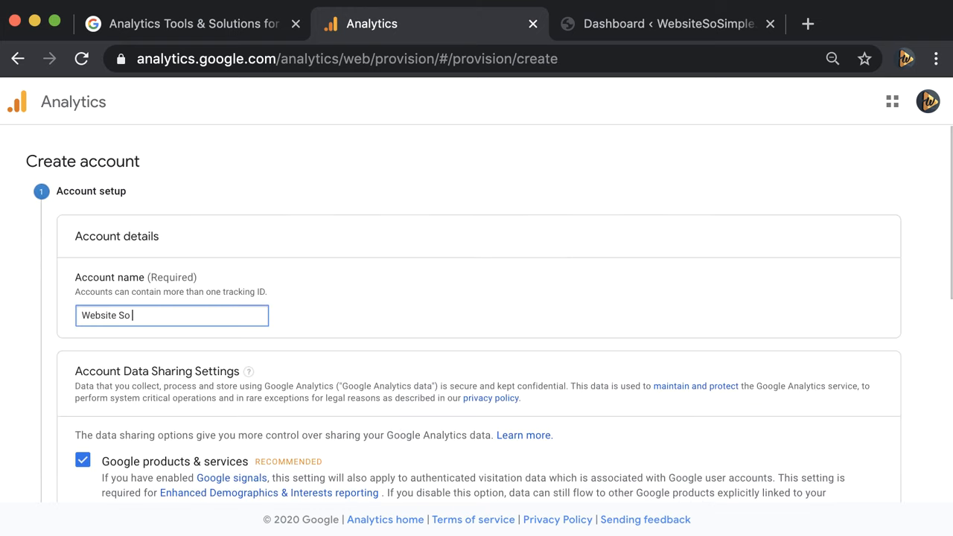
scroll("down", 3)
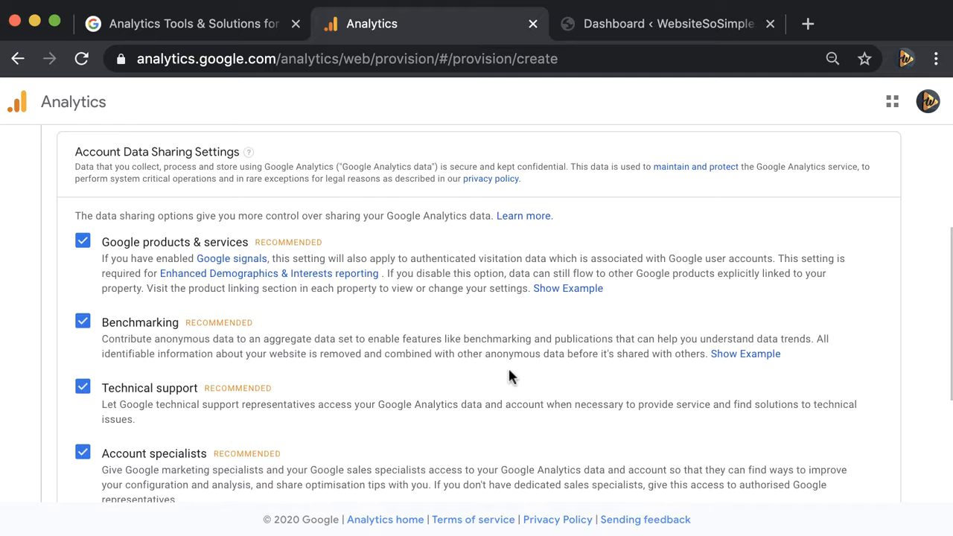
scroll("down", 3)
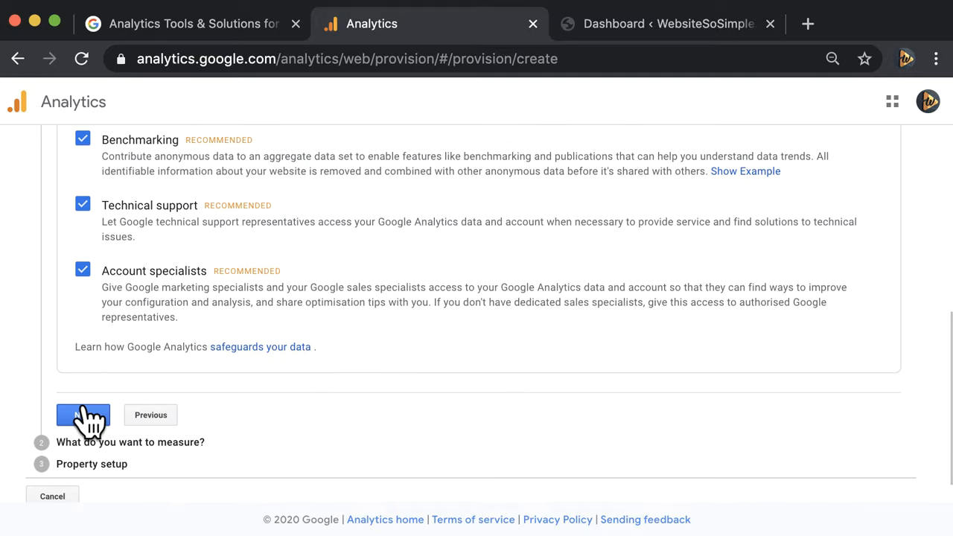
left_click(82, 415)
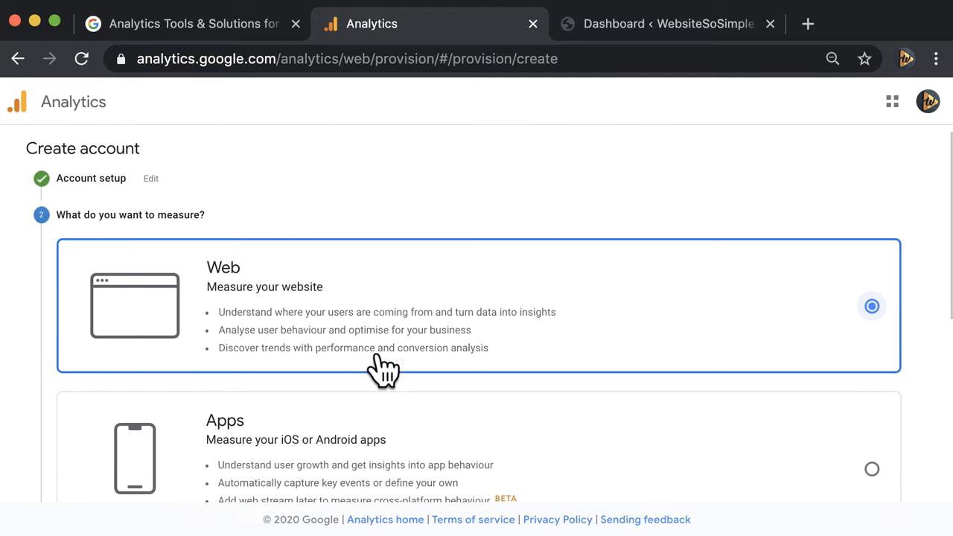
scroll("down", 3)
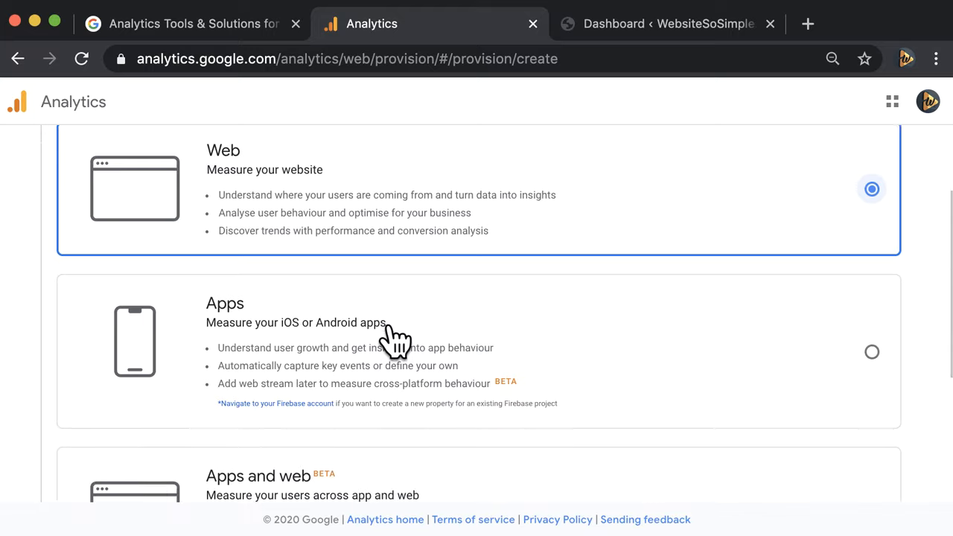
scroll("down", 3)
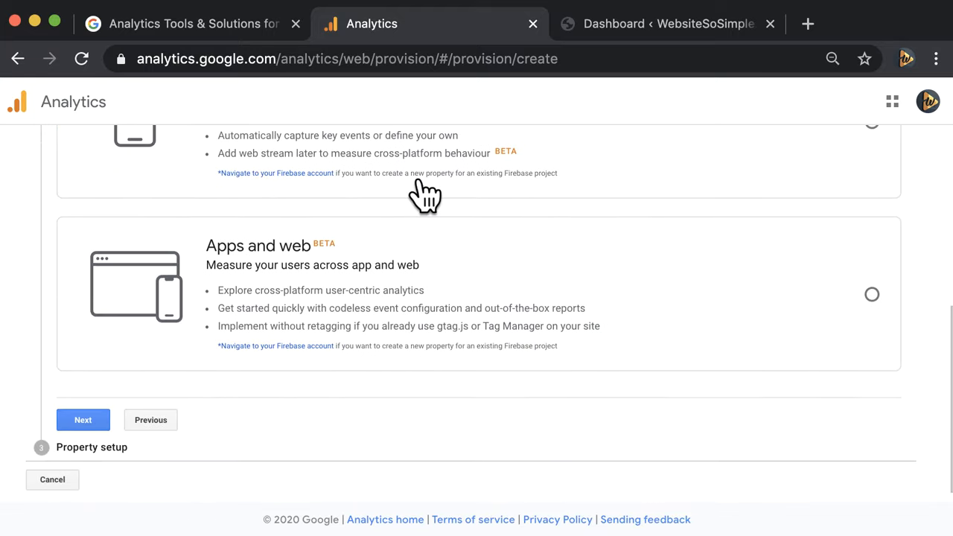
- Create the WebsiteSoSimple.com property with Jobs and Education category and Ireland time zone
left_click(83, 420)
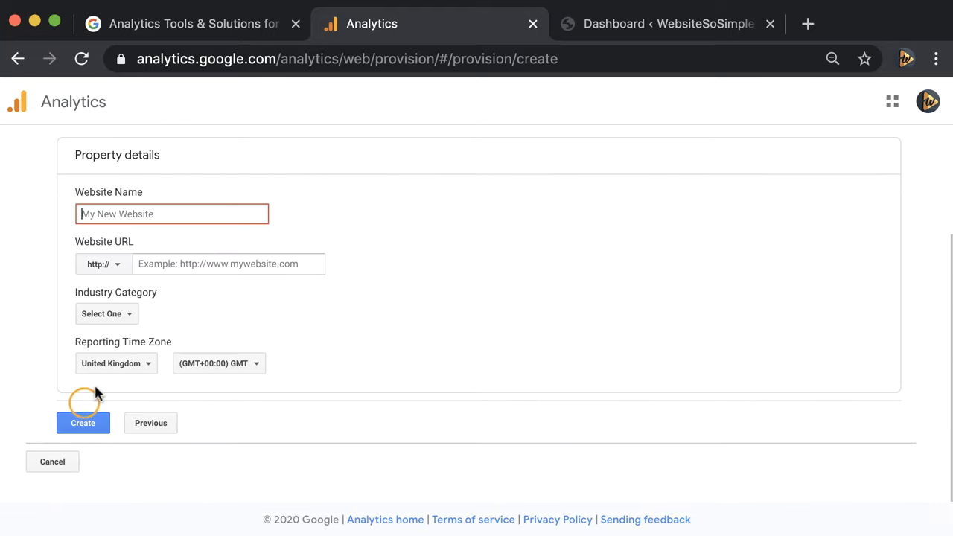
type("WebsiteSoSimple.com")
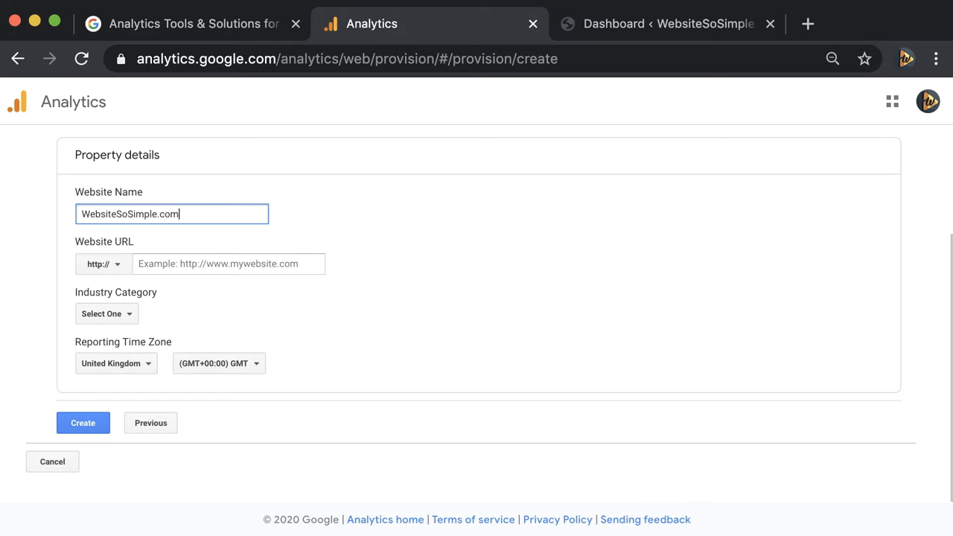
type("WebsiteSoSimple.com")
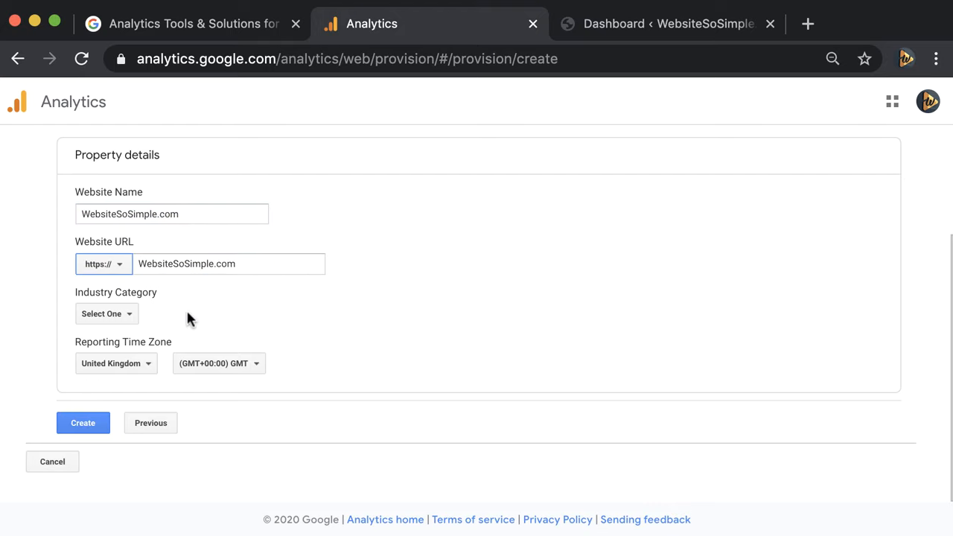
left_click(106, 314)
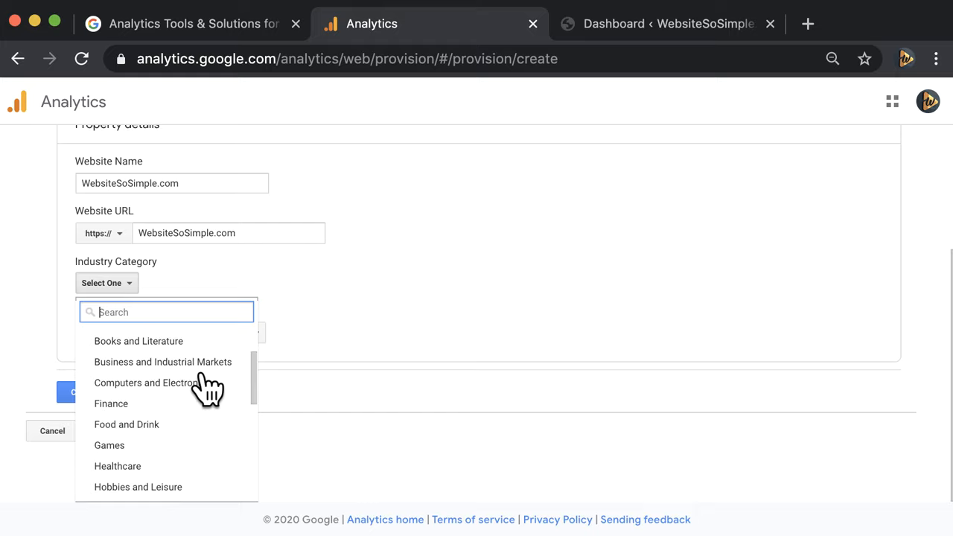
left_click(123, 313)
type("irela")
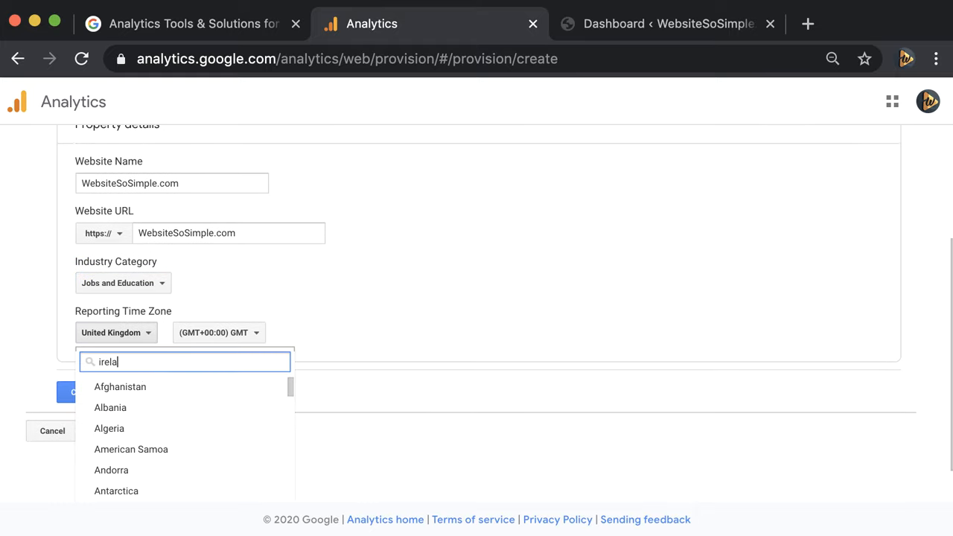
left_click(108, 387)
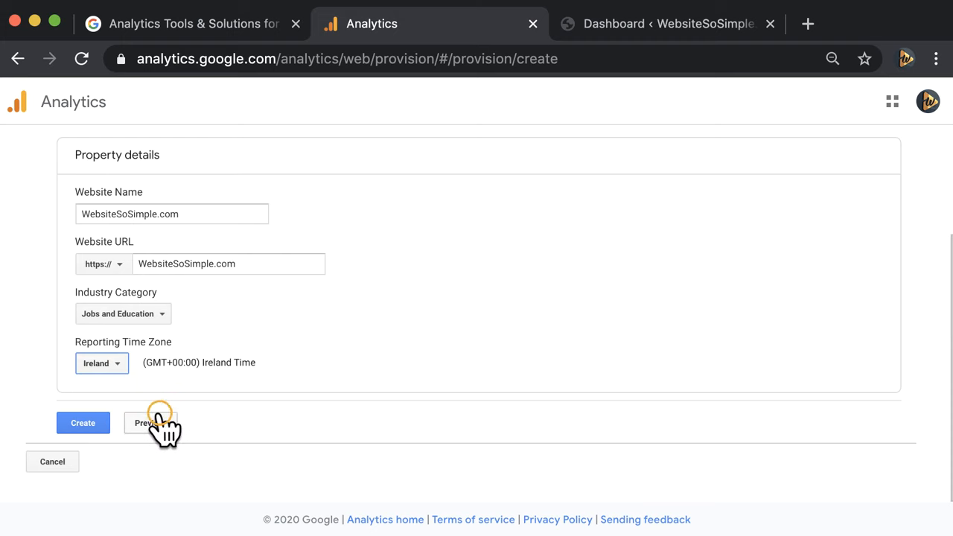
left_click(83, 423)
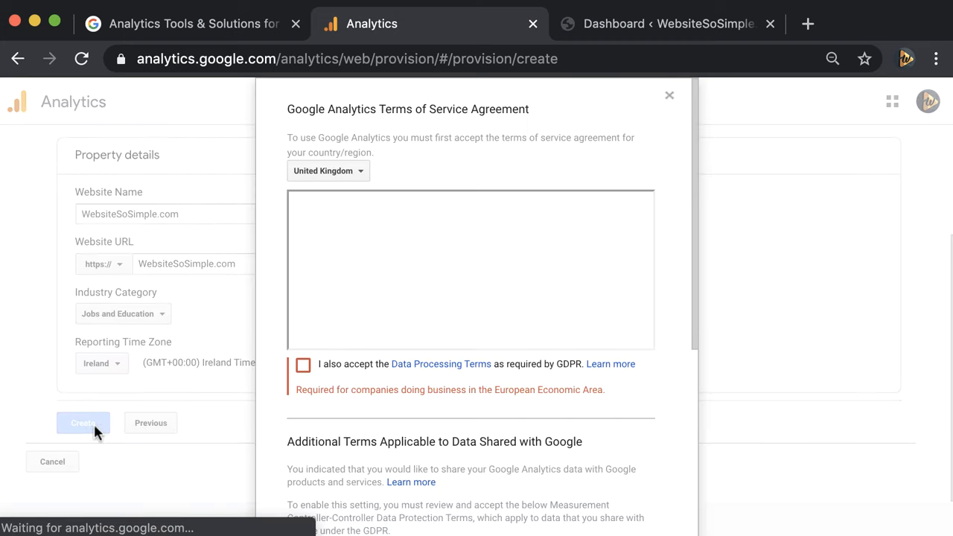
- Accept the Ireland terms of service with both GDPR data processing and protection terms
left_click(328, 171)
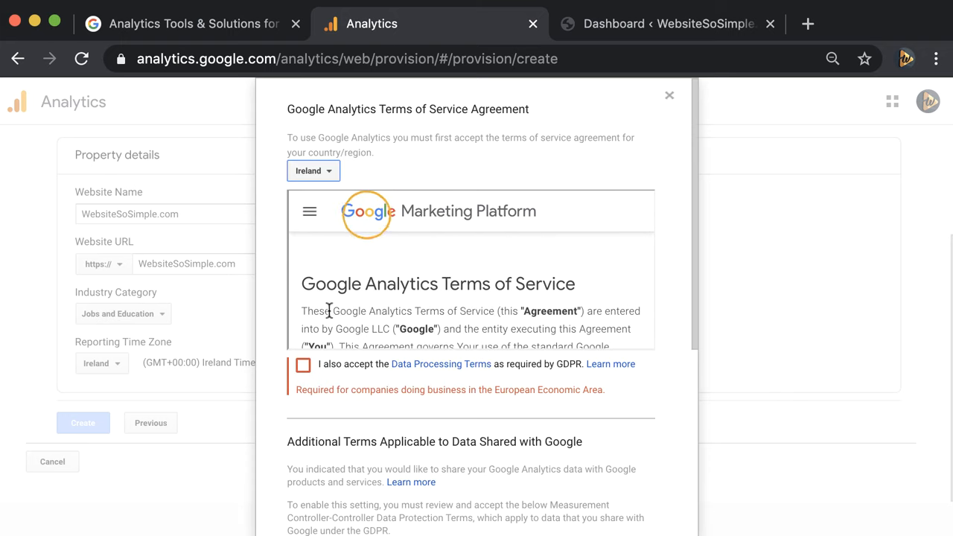
left_click(303, 365)
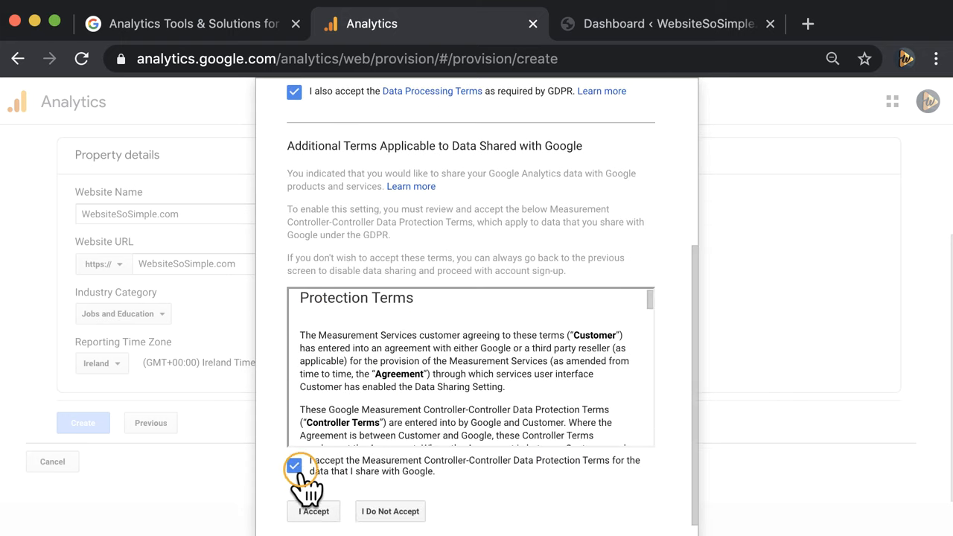
left_click(313, 512)
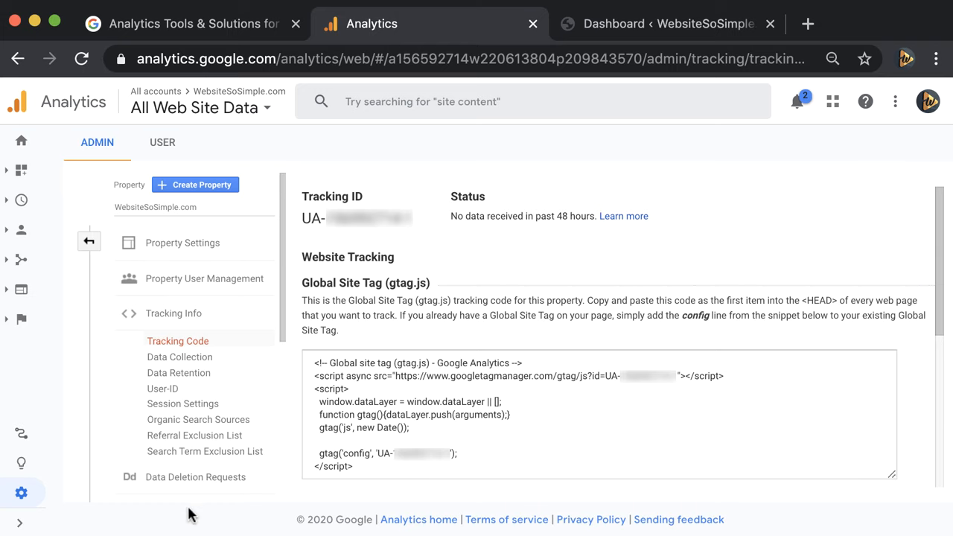
- Review the empty Analytics Home report, then go to the Admin settings
left_click(21, 141)
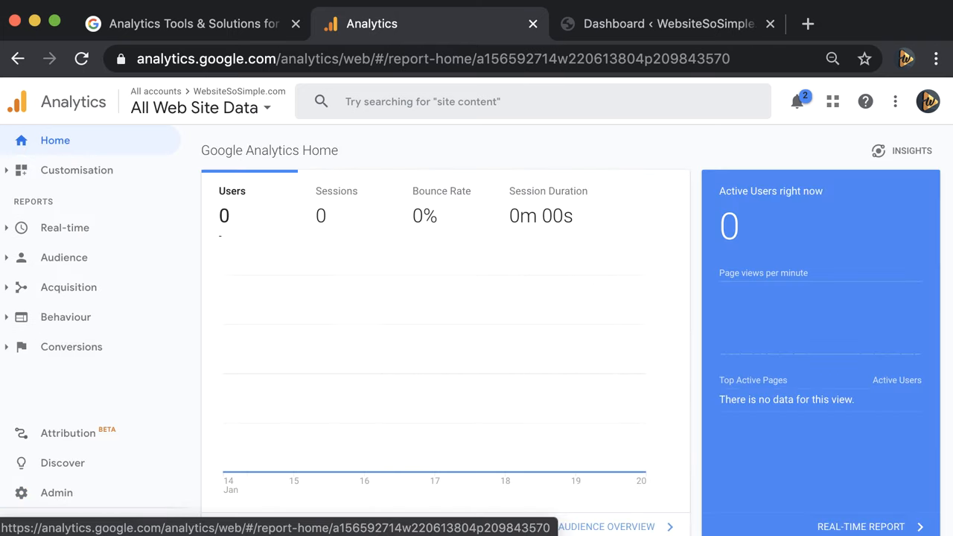
left_click(57, 492)
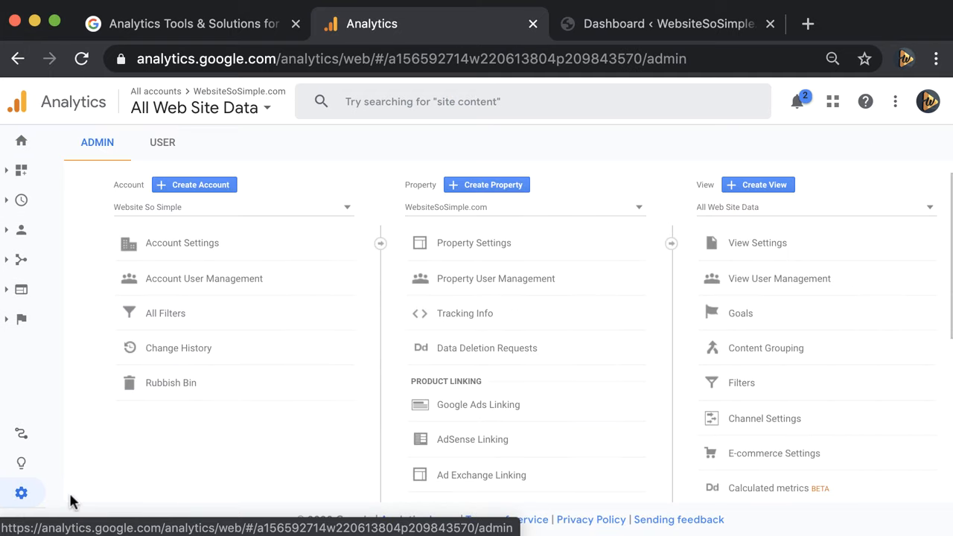
left_click(464, 313)
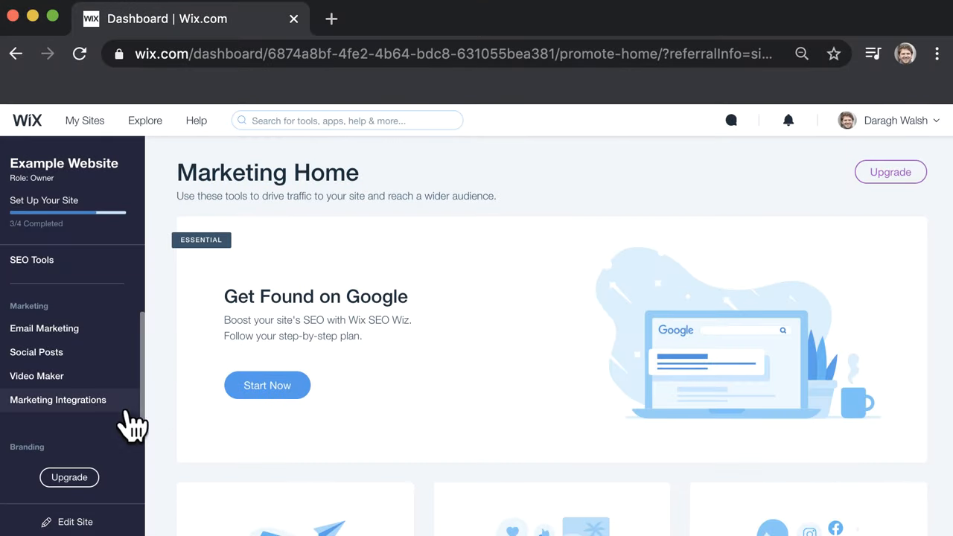
- Choose Connect for Google Analytics under Wix Marketing Integrations
left_click(57, 400)
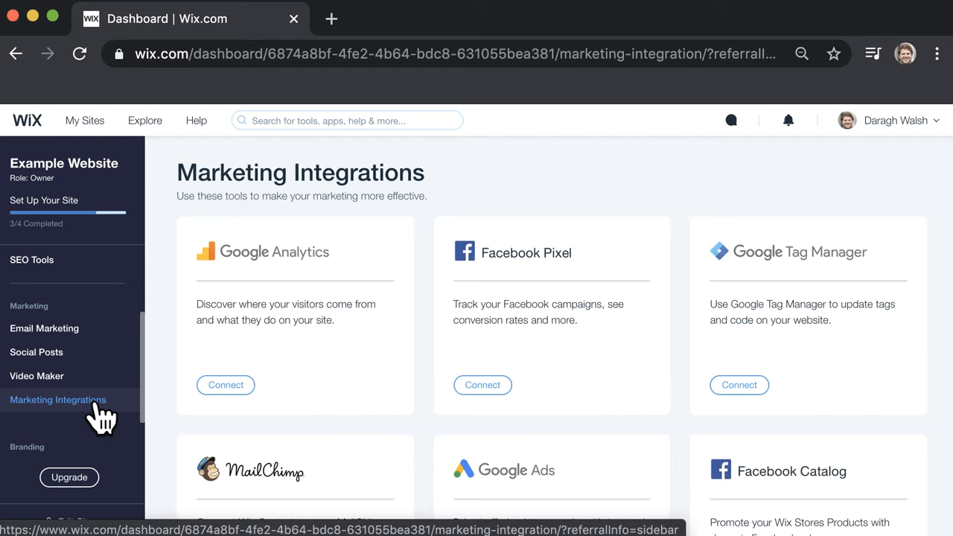
left_click(226, 385)
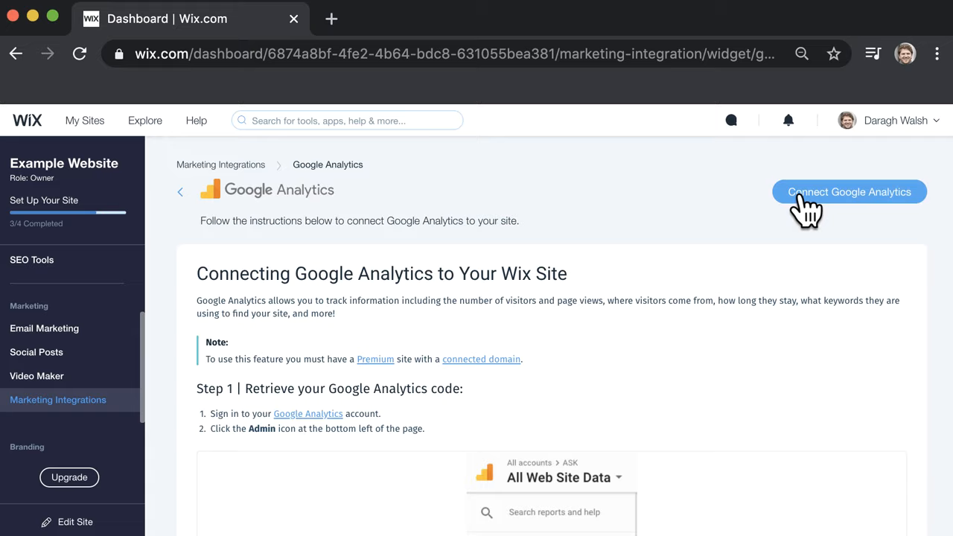
left_click(849, 191)
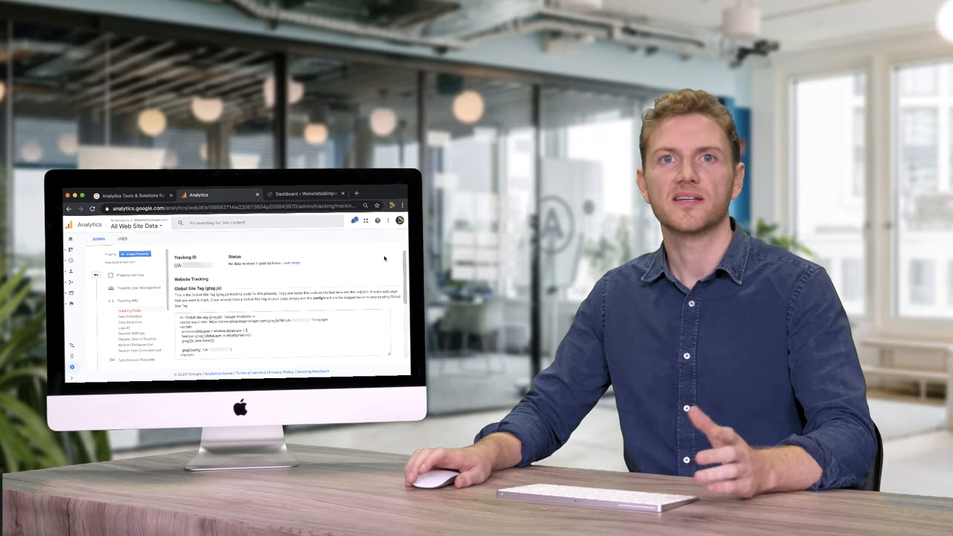
left_click(667, 23)
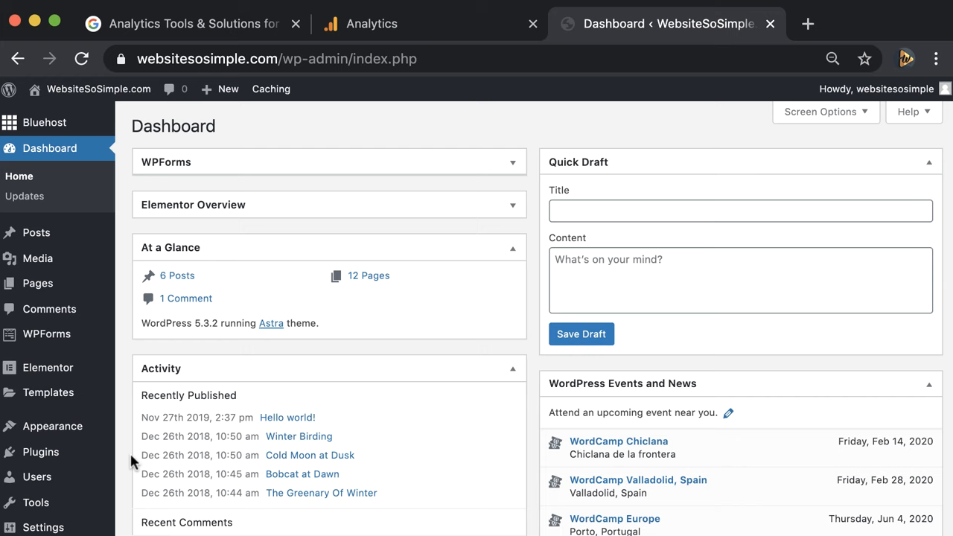
mouse_move(40, 452)
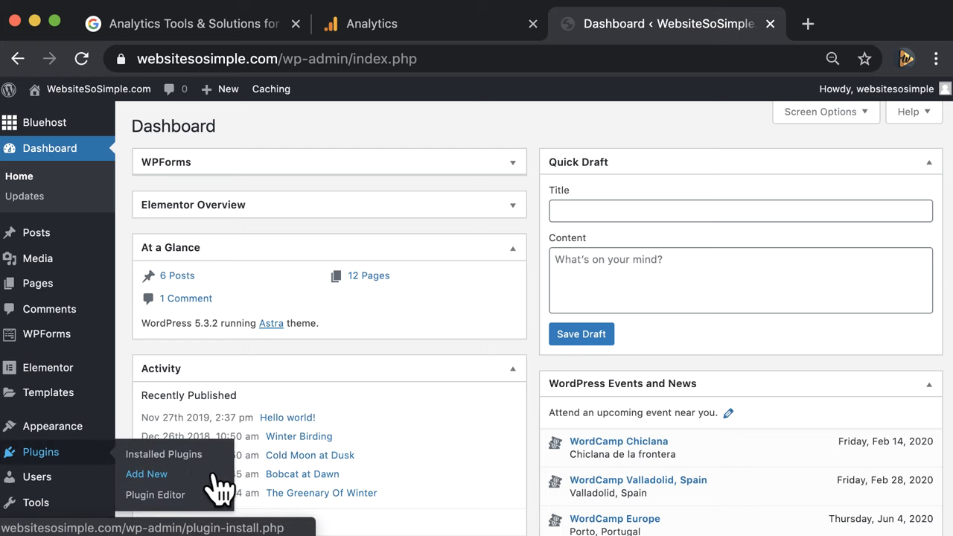
- Search plugins for 'monster insights', then install and activate MonsterInsights
left_click(146, 473)
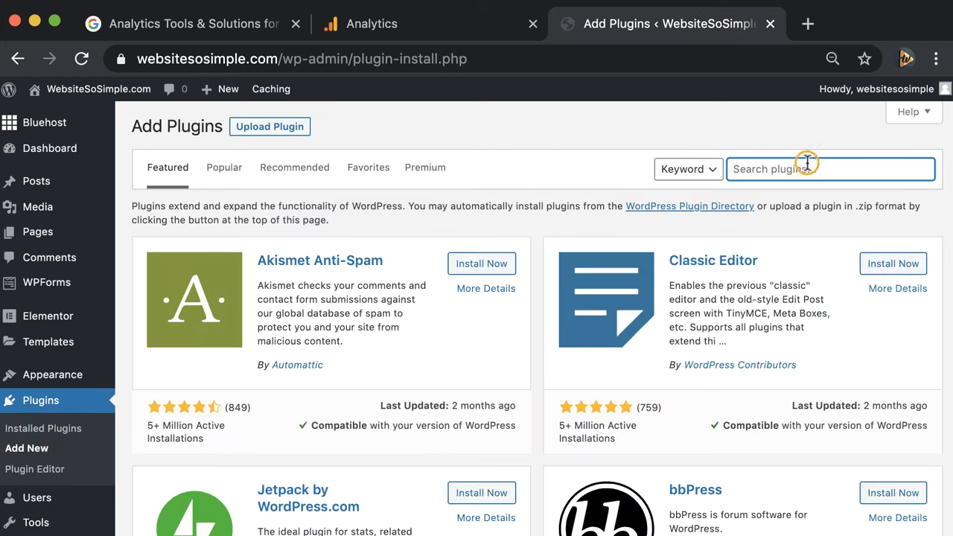
type("monster insights")
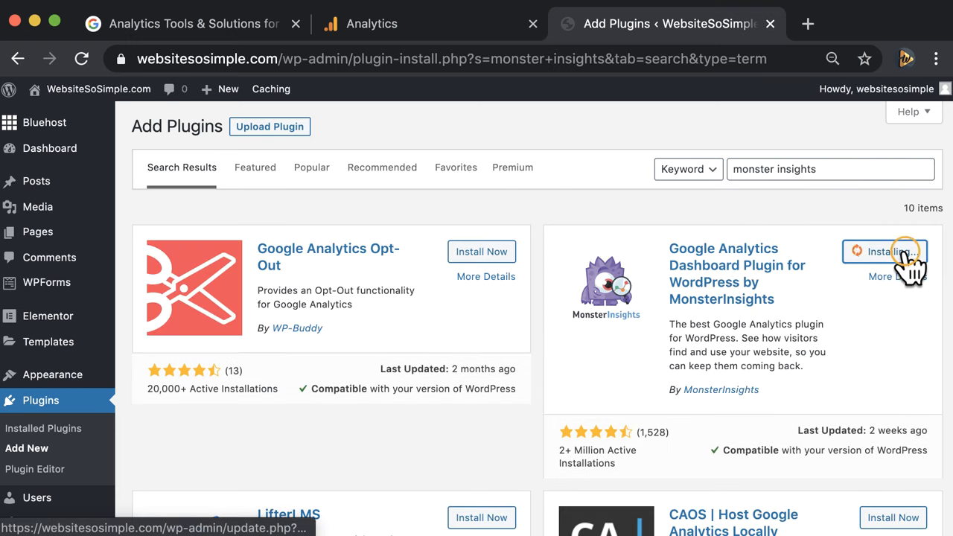
left_click(885, 252)
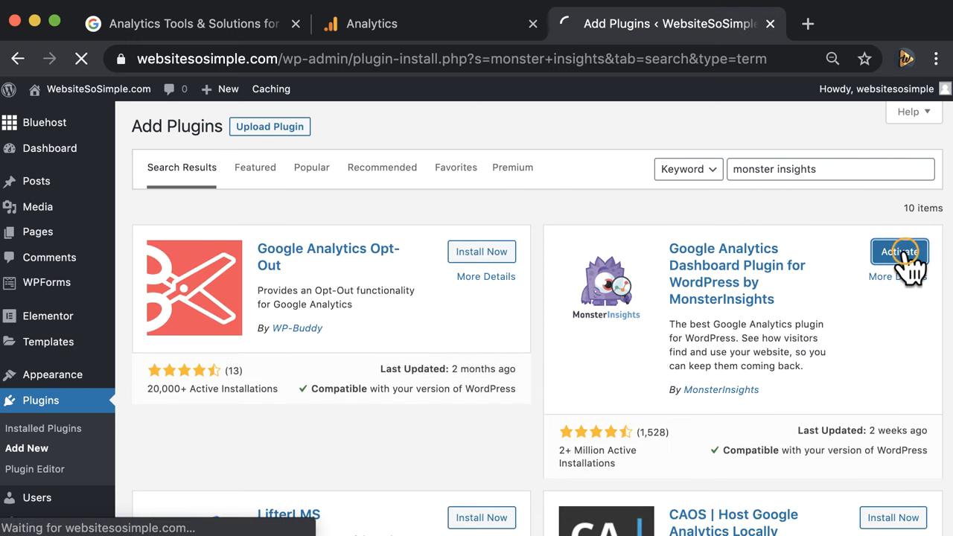
left_click(899, 252)
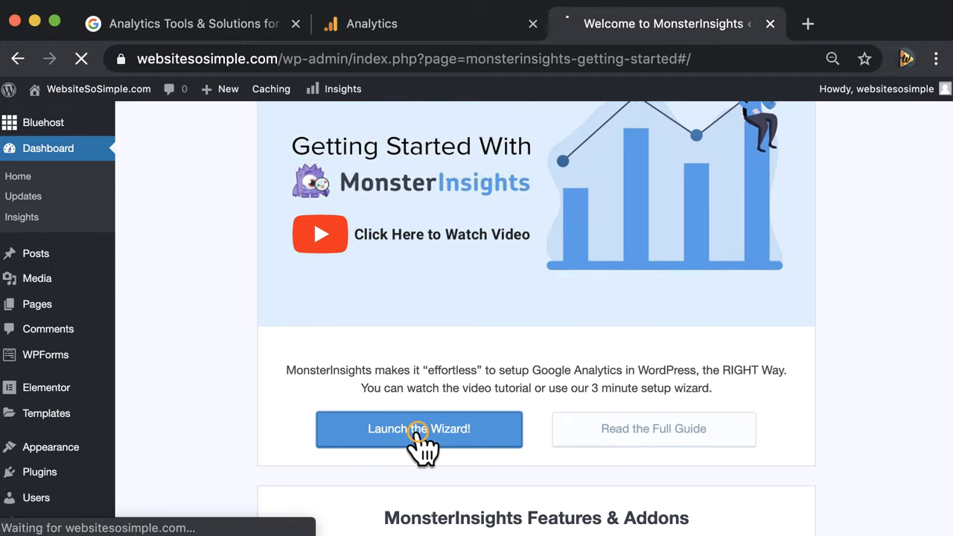
- Launch the MonsterInsights wizard as a Business Website and connect the Google account
left_click(419, 428)
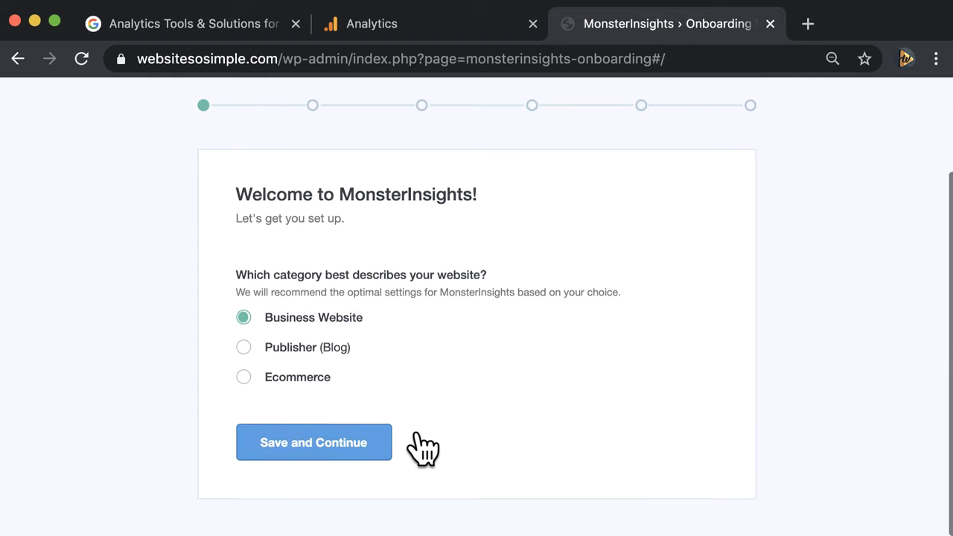
left_click(313, 443)
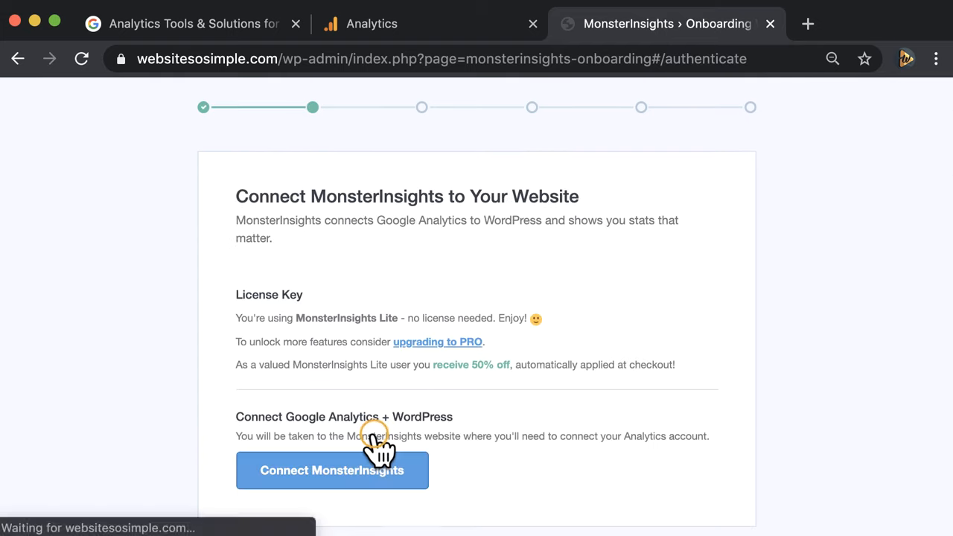
mouse_move(376, 437)
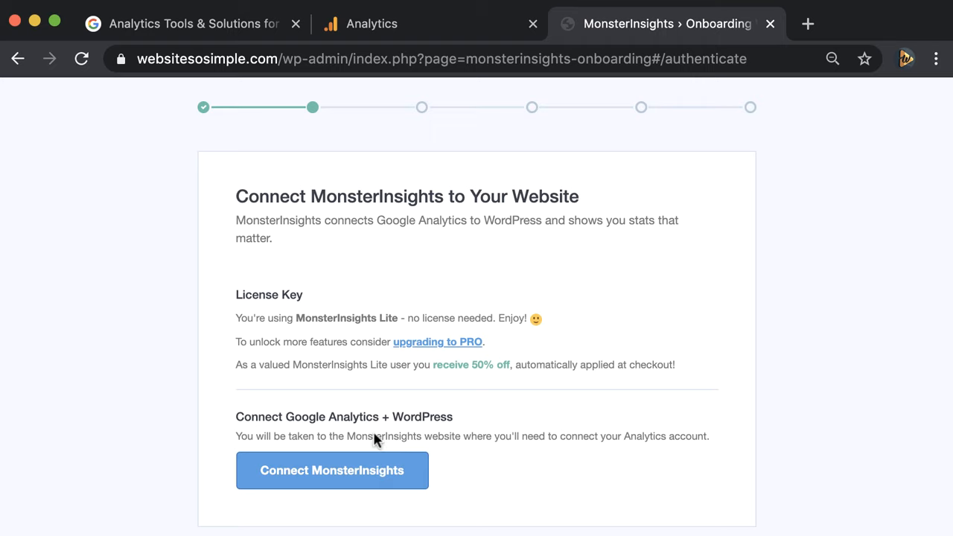
left_click(332, 470)
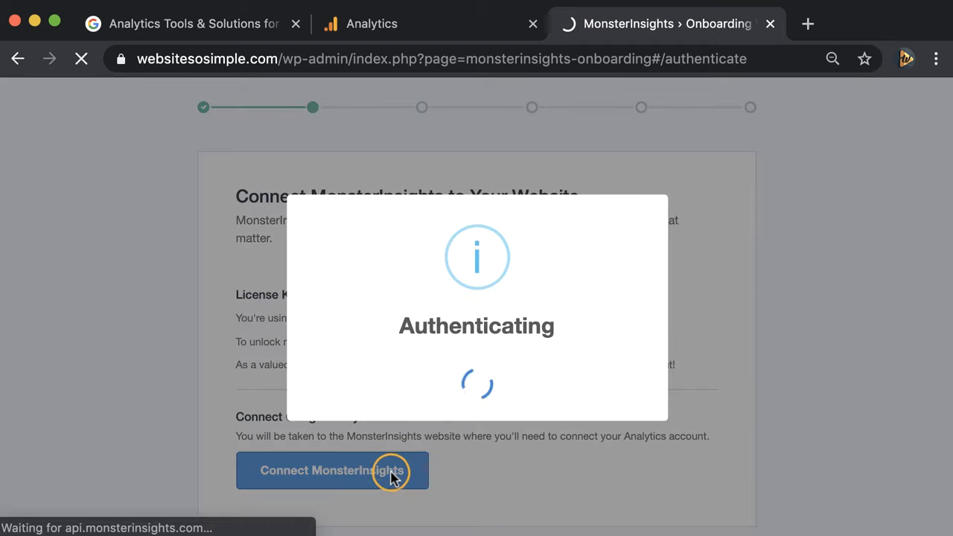
left_click(333, 469)
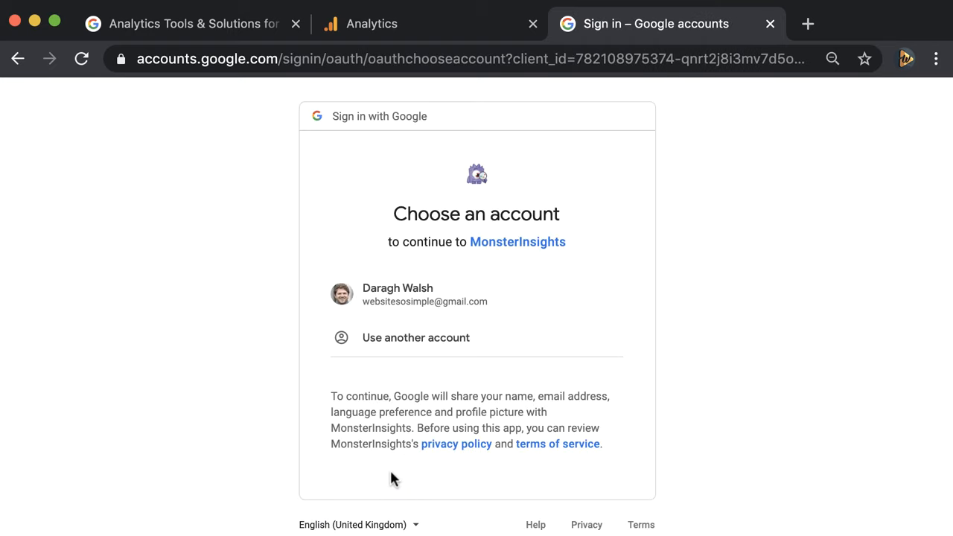
left_click(408, 294)
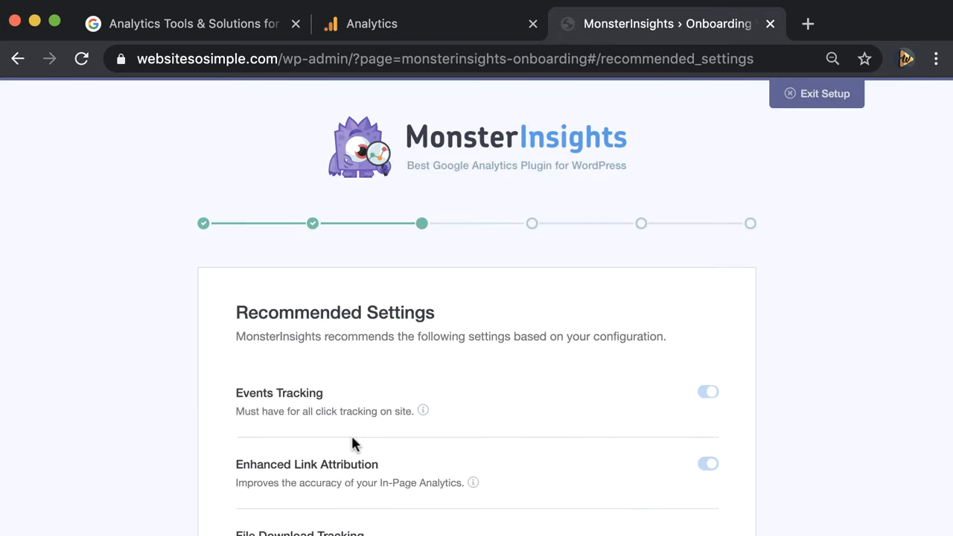
- Keep the recommended tracking settings, skip add-on upgrades, and finish the setup
scroll("down", 3)
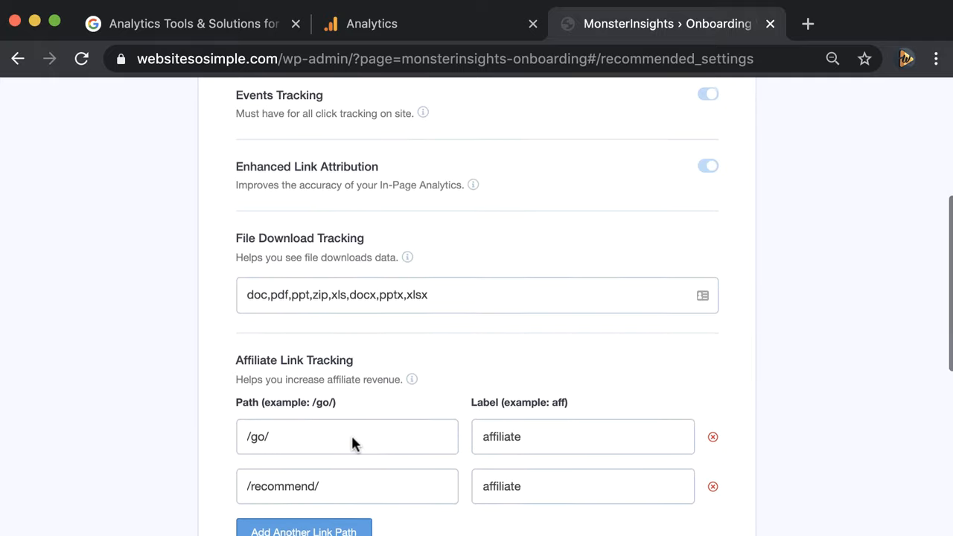
scroll("down", 3)
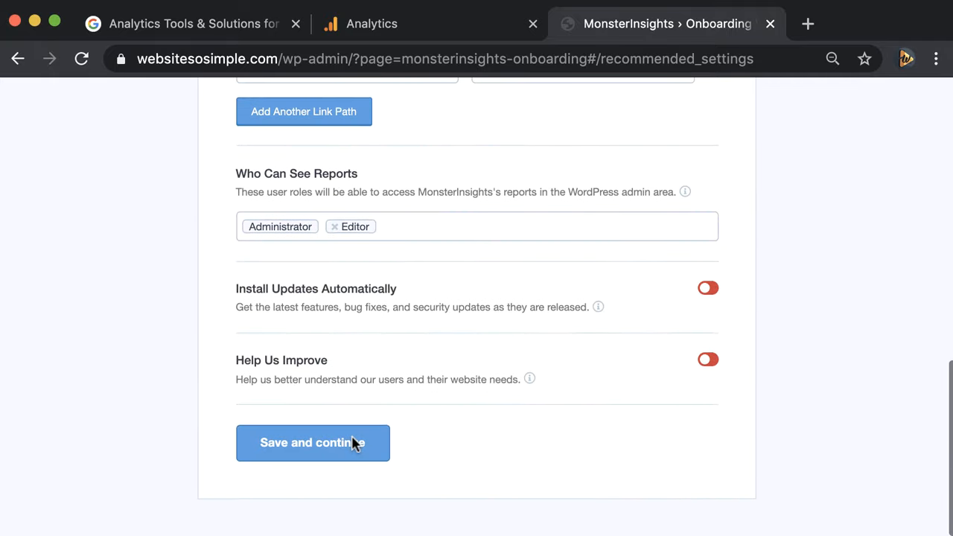
left_click(313, 443)
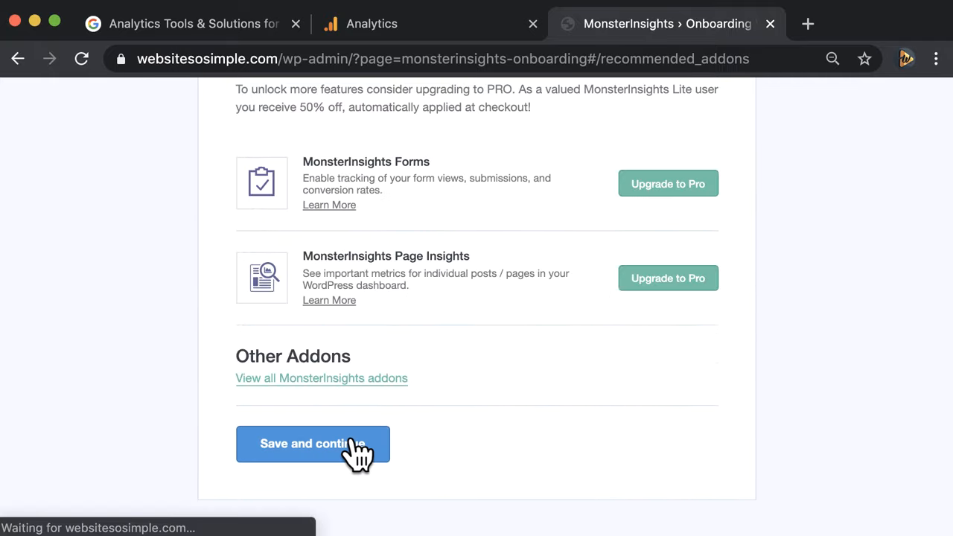
left_click(313, 444)
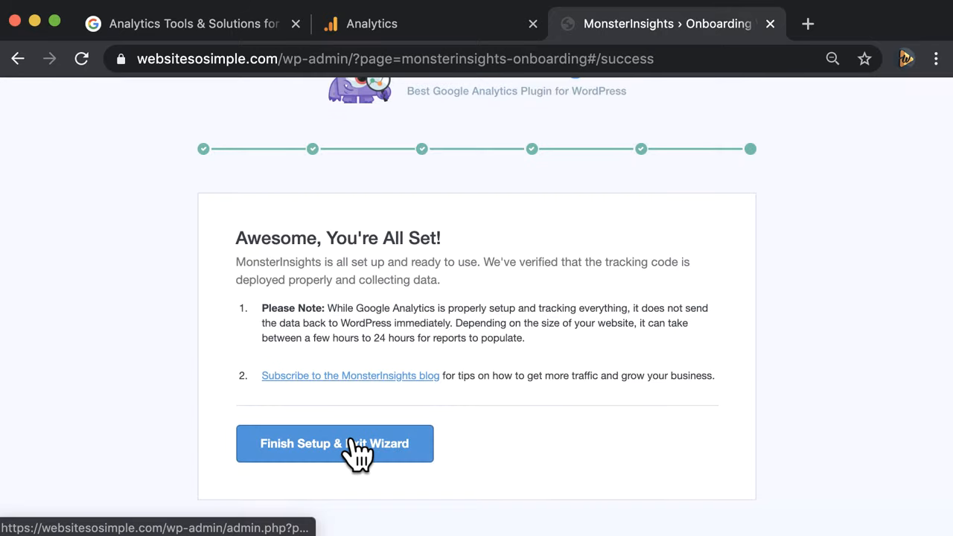
left_click(335, 443)
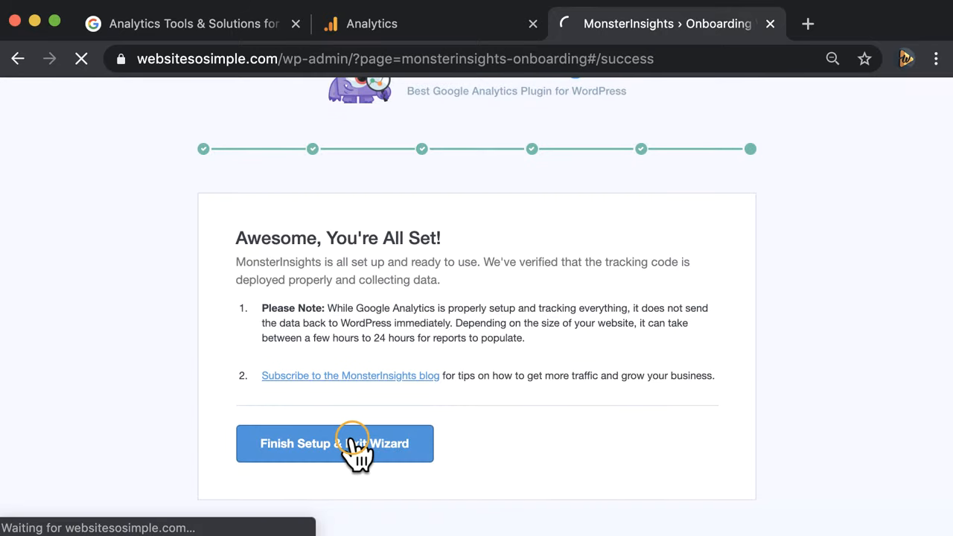
left_click(334, 443)
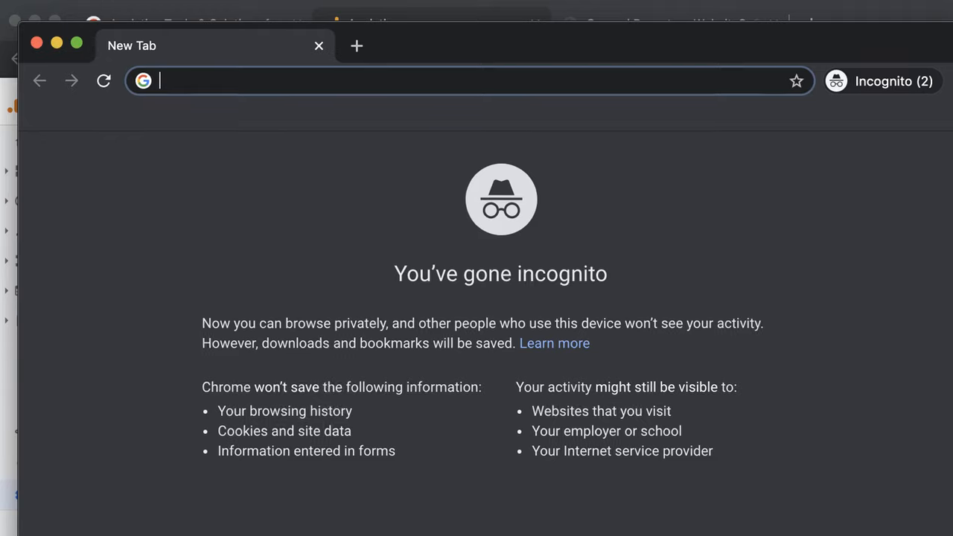
- Visit websitesosimple.com in the incognito window to register a live user
type("websitesosimple.com")
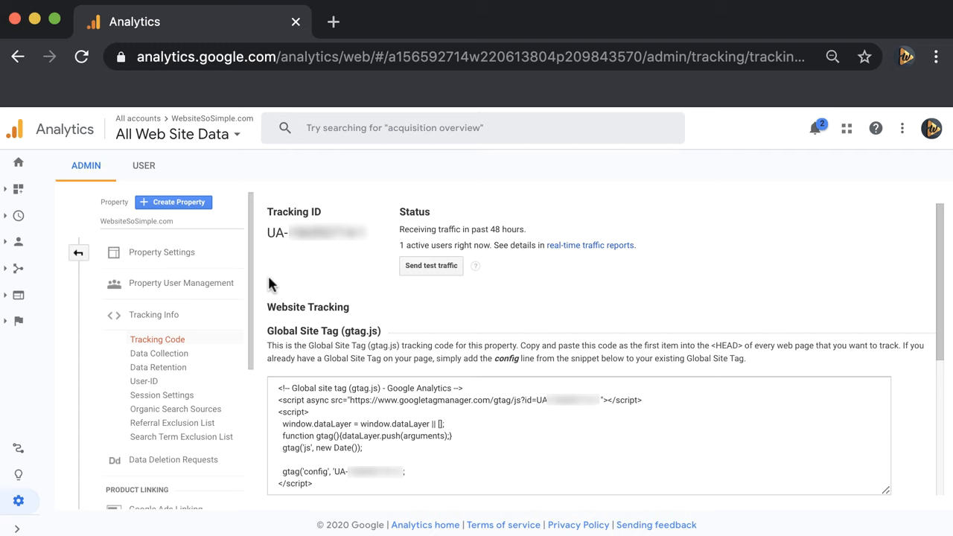
mouse_move(216, 260)
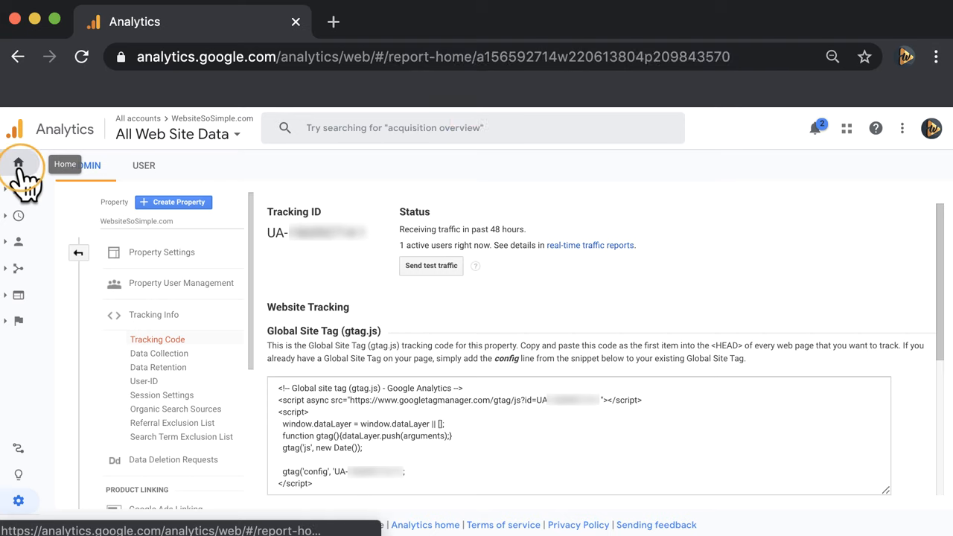
- Browse the Analytics Home cards: 24 users and sessions, traffic channels, countries, devices and visited pages
left_click(18, 164)
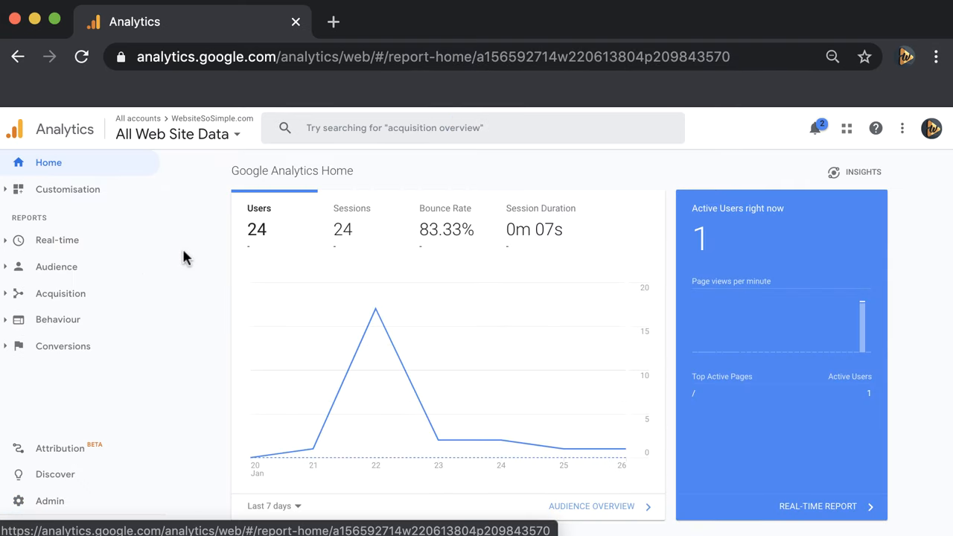
left_click(262, 219)
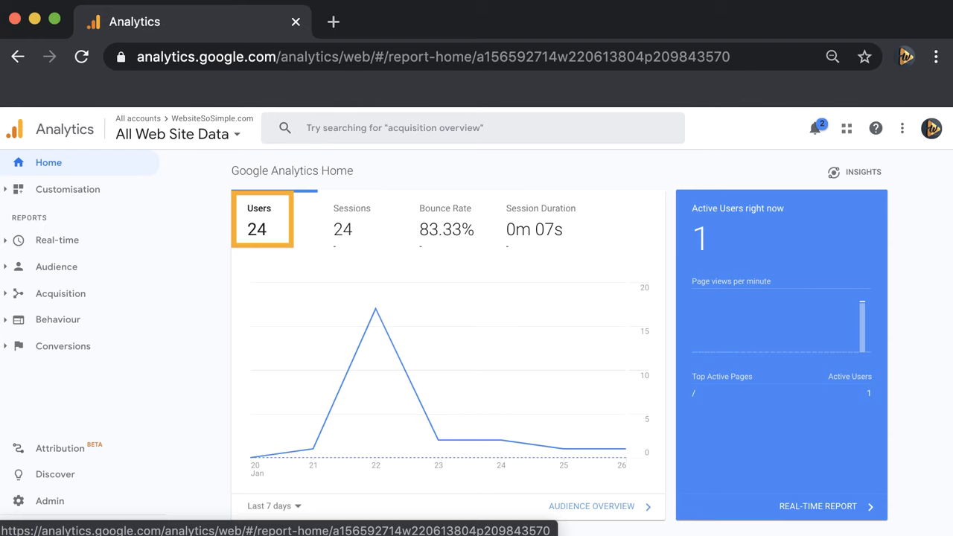
scroll("down", 3)
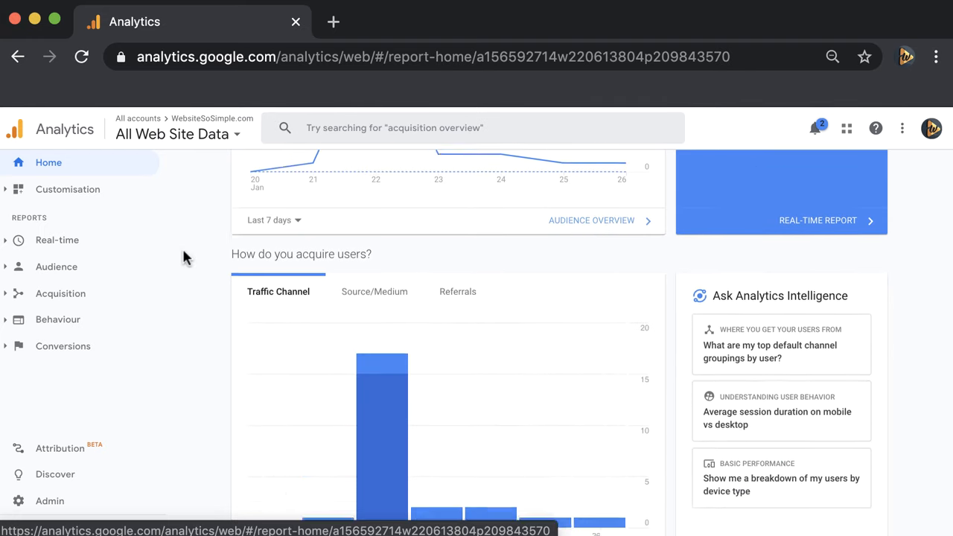
scroll("down", 3)
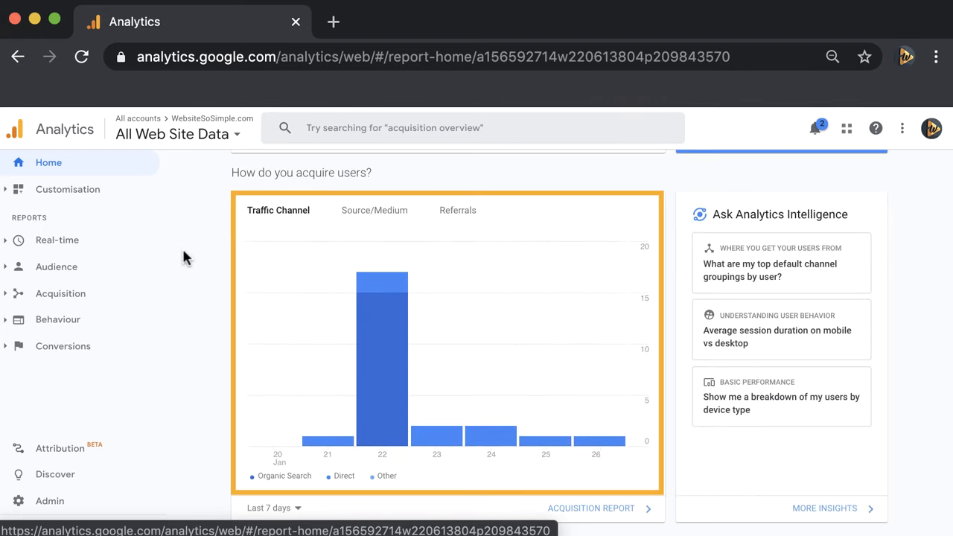
scroll("down", 3)
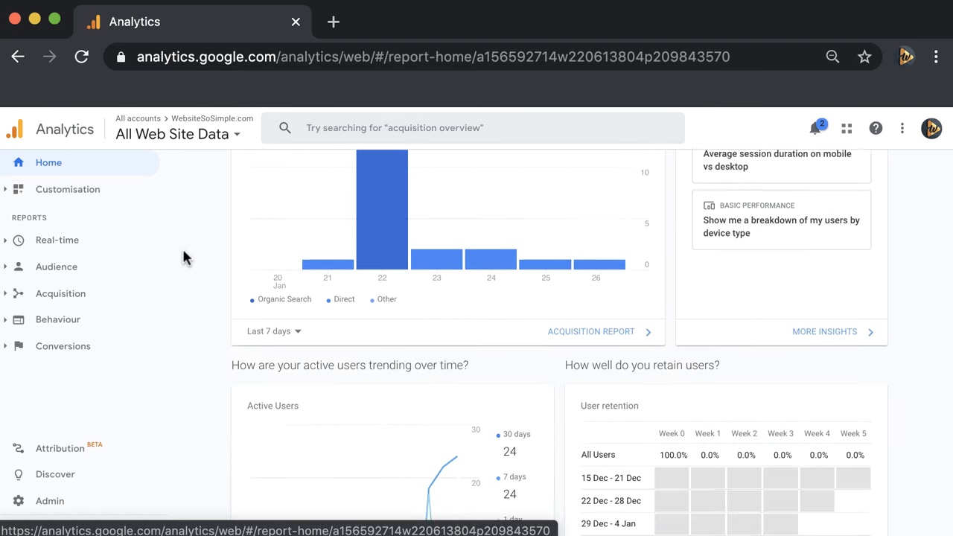
scroll("down", 3)
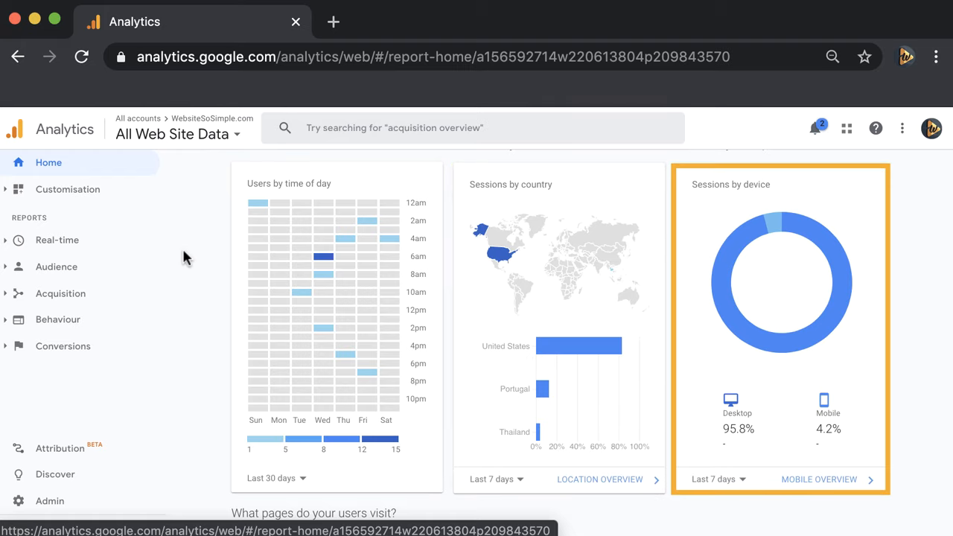
scroll("down", 3)
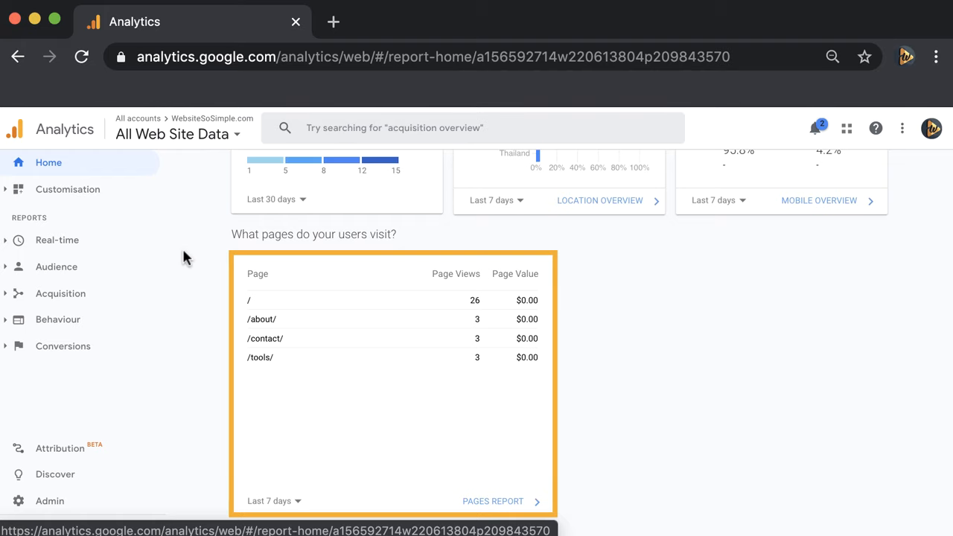
scroll("up", 3)
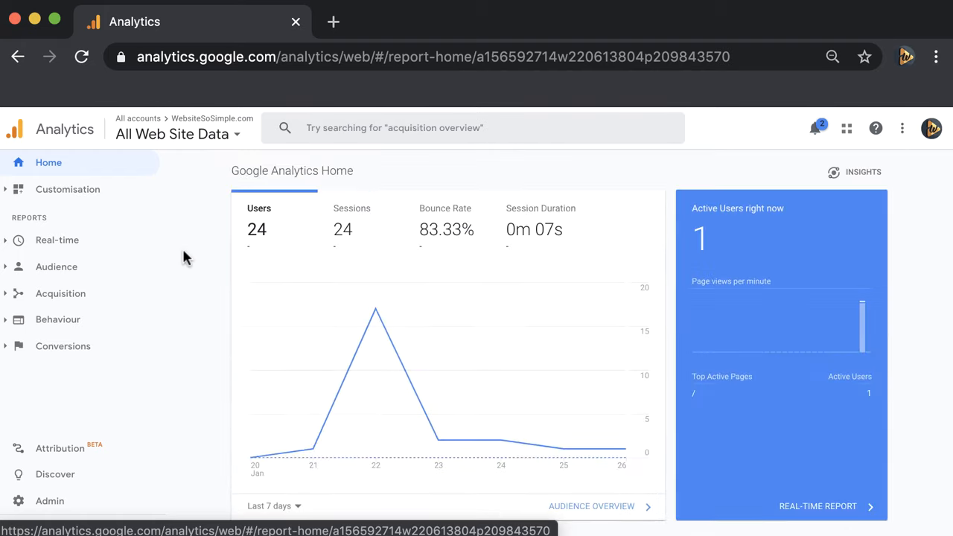